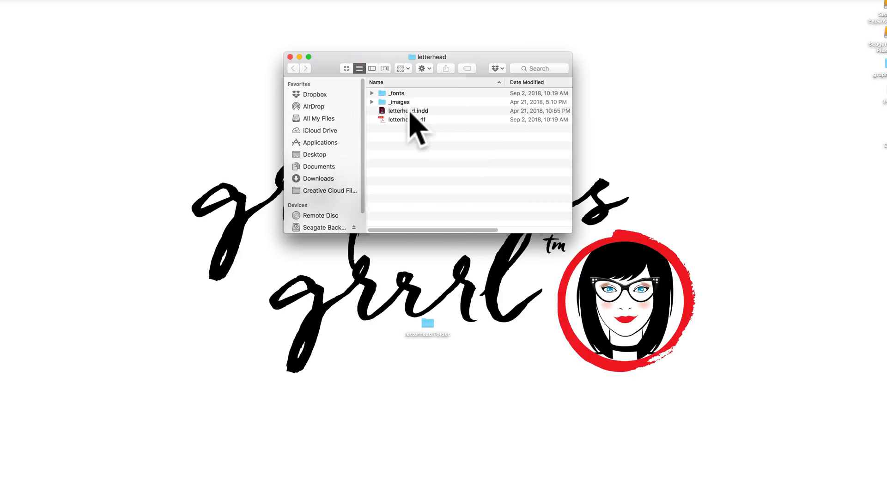
Browse the letterhead folder's _images and letterhead.indd, then view letterhead.pdf in Acrobat
double_click(407, 110)
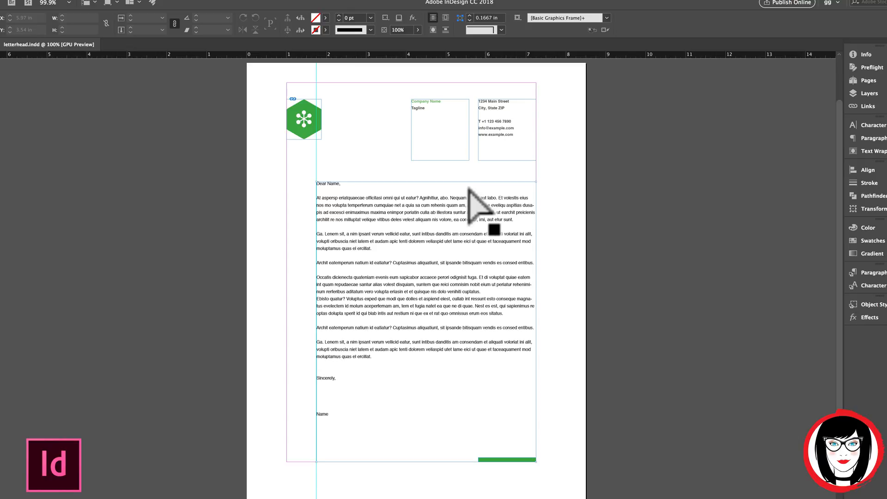
left_click(304, 119)
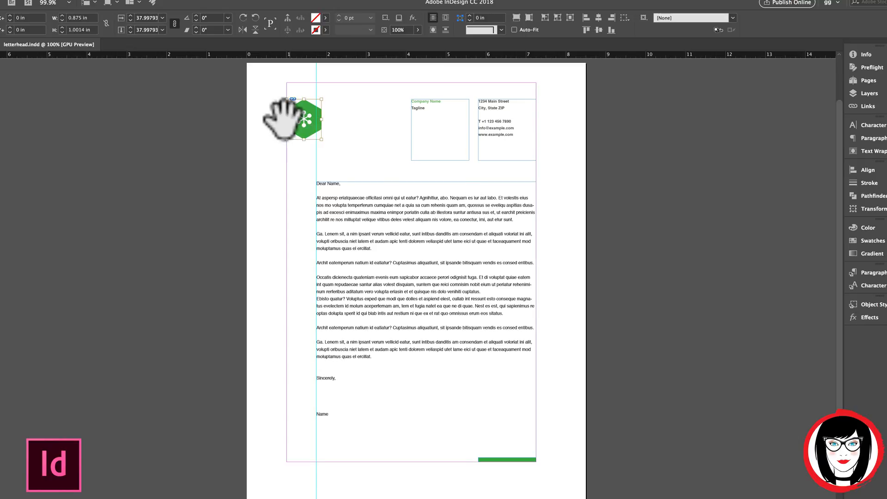
mouse_move(266, 158)
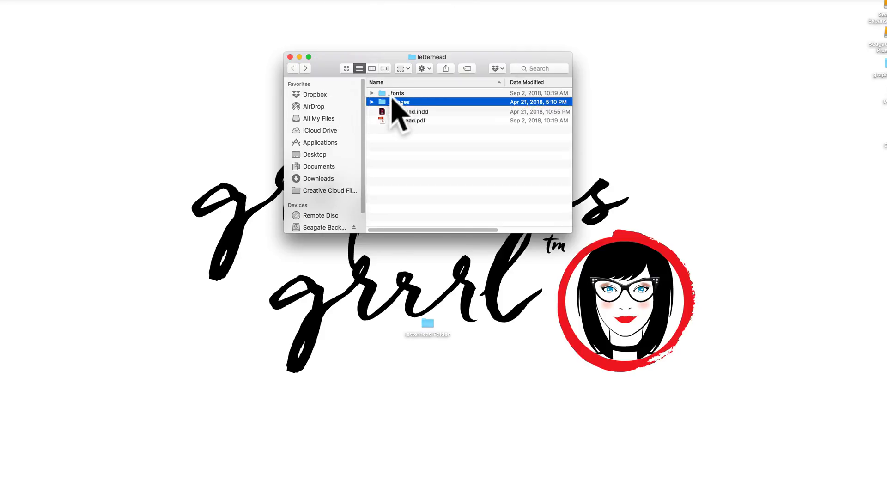
left_click(409, 110)
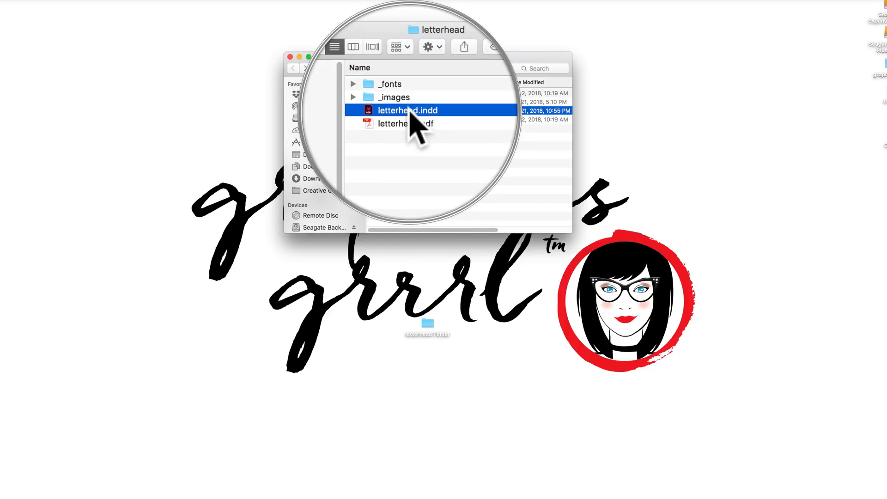
left_click(405, 119)
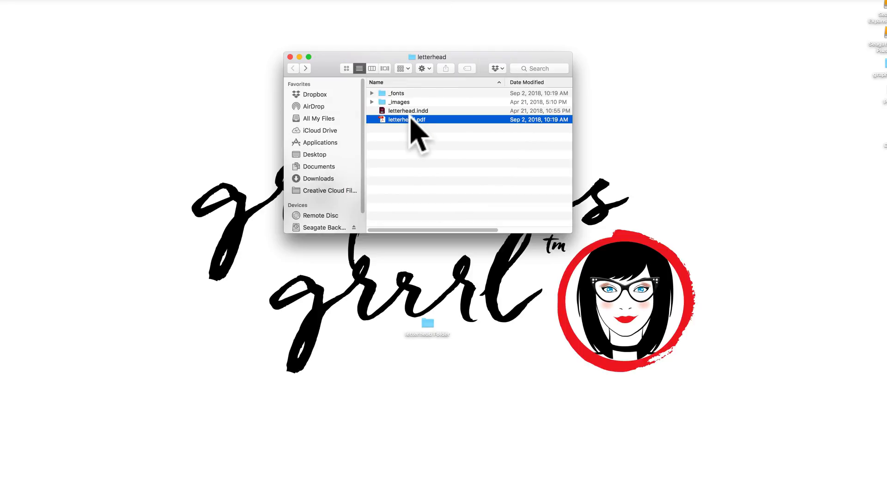
double_click(404, 119)
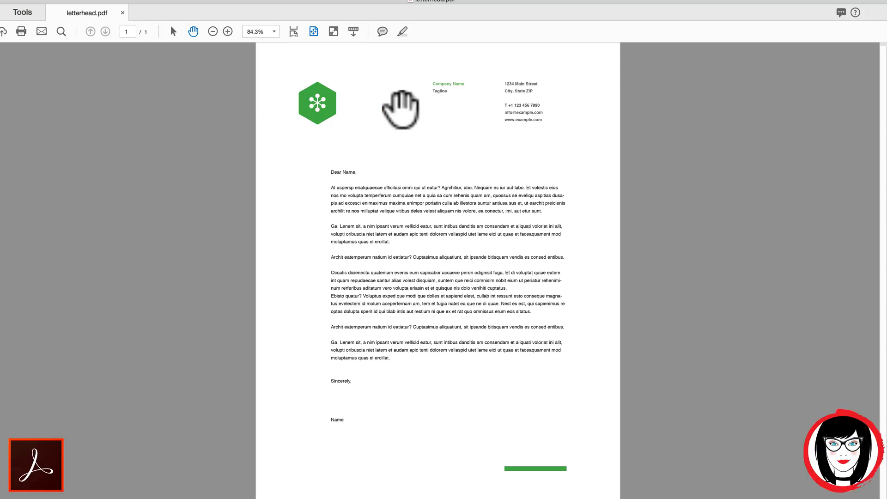
mouse_move(762, 212)
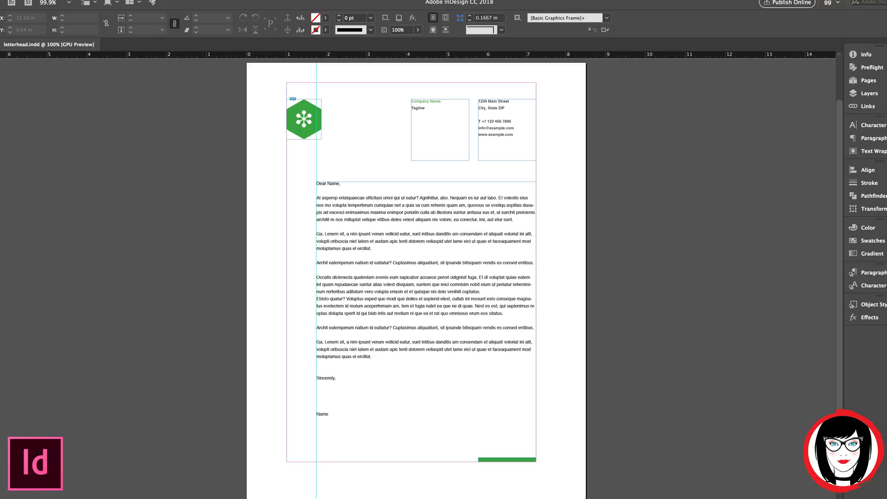
mouse_move(700, 99)
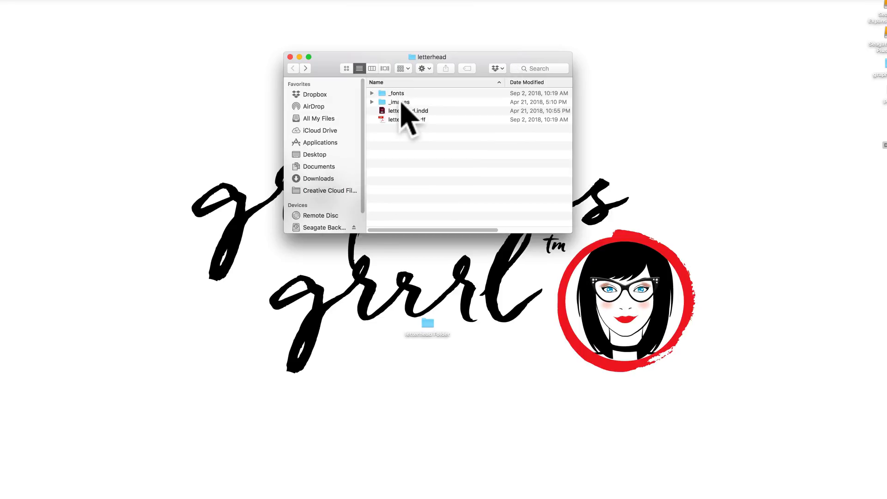
Check the _images folder and letterhead.indd in Finder, then return to the document in InDesign
left_click(400, 102)
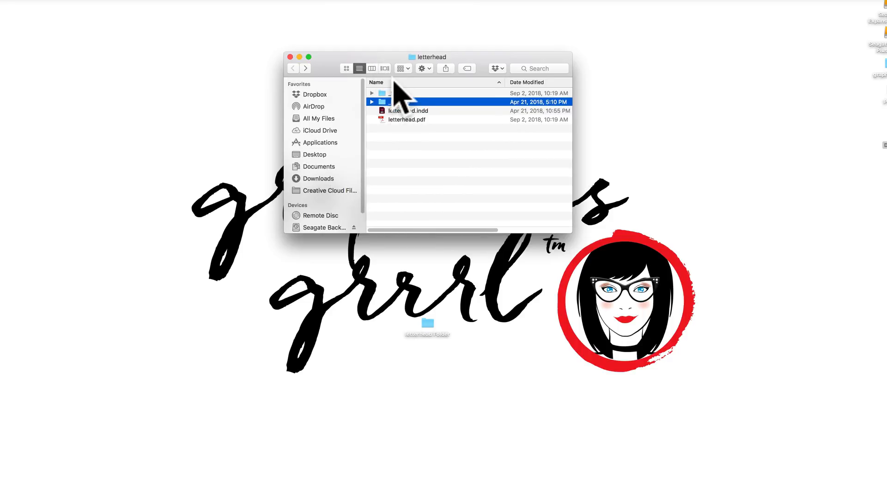
left_click(376, 82)
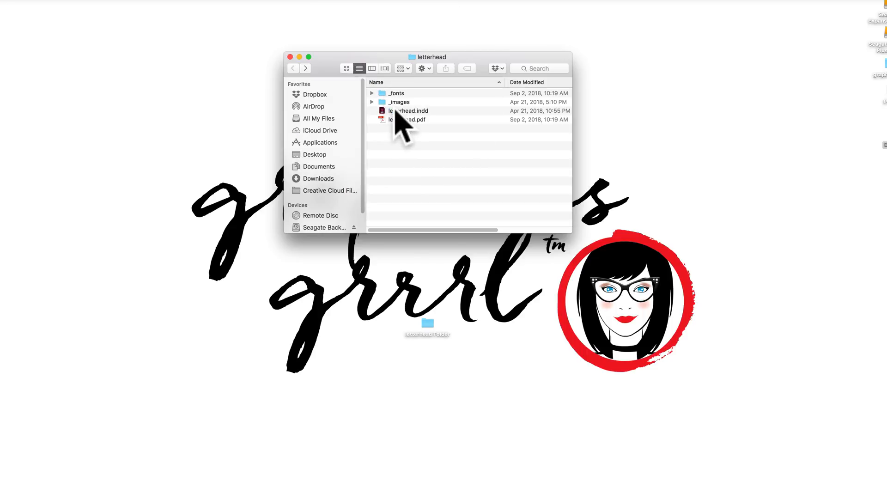
left_click(407, 119)
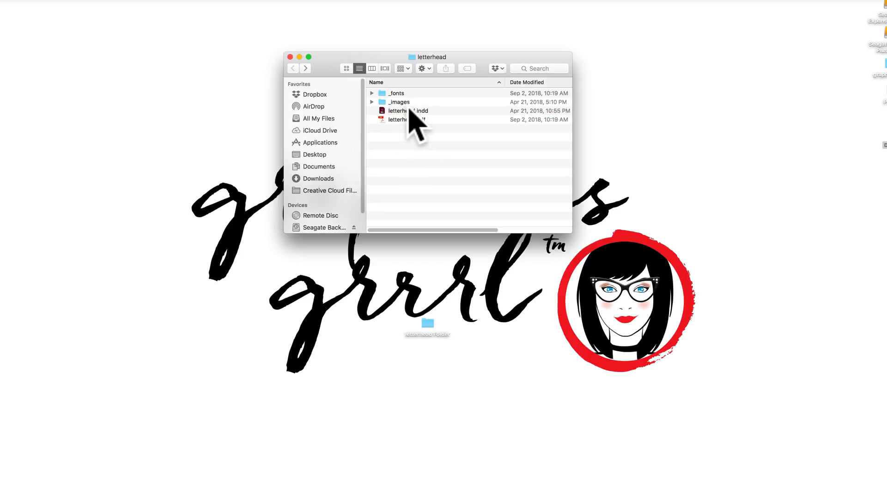
left_click(408, 110)
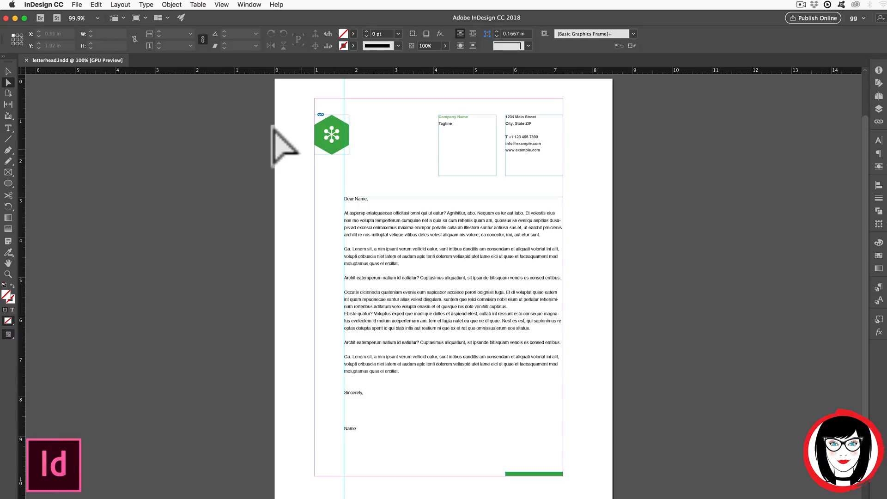
Bring up the Package dialog summarizing 2 fonts, 1 link and 4 process inks
left_click(77, 5)
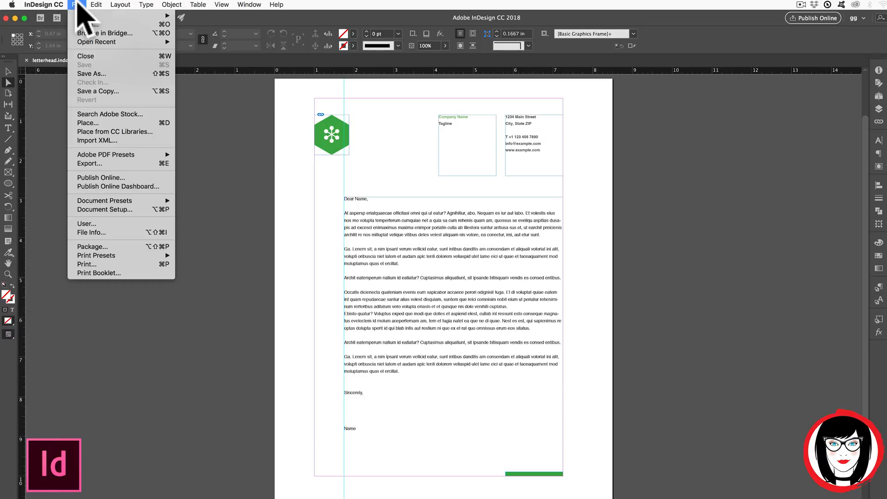
mouse_move(95, 246)
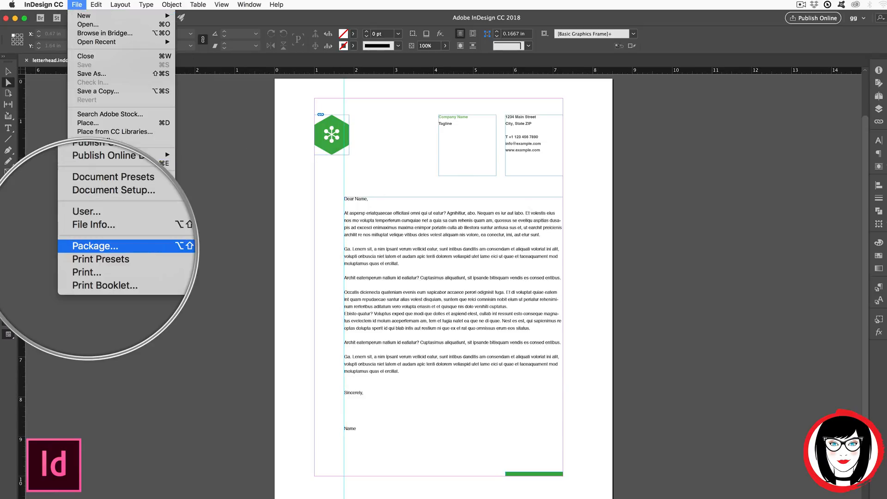
left_click(95, 246)
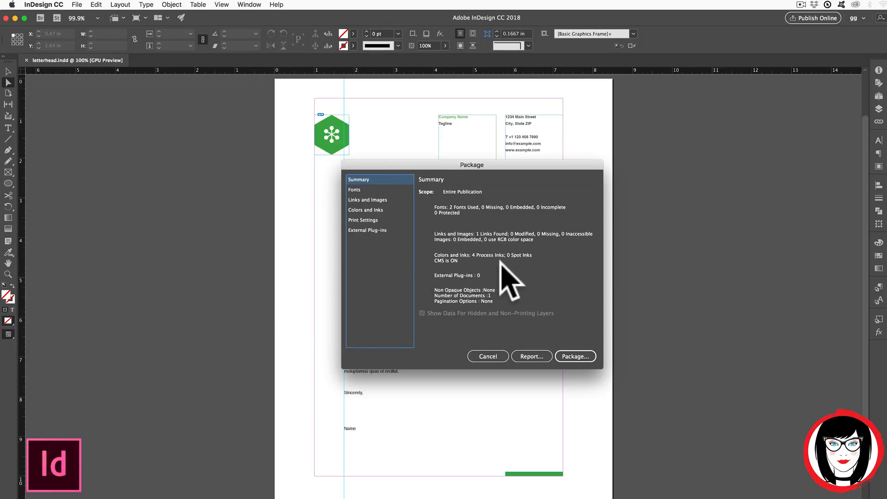
mouse_move(464, 227)
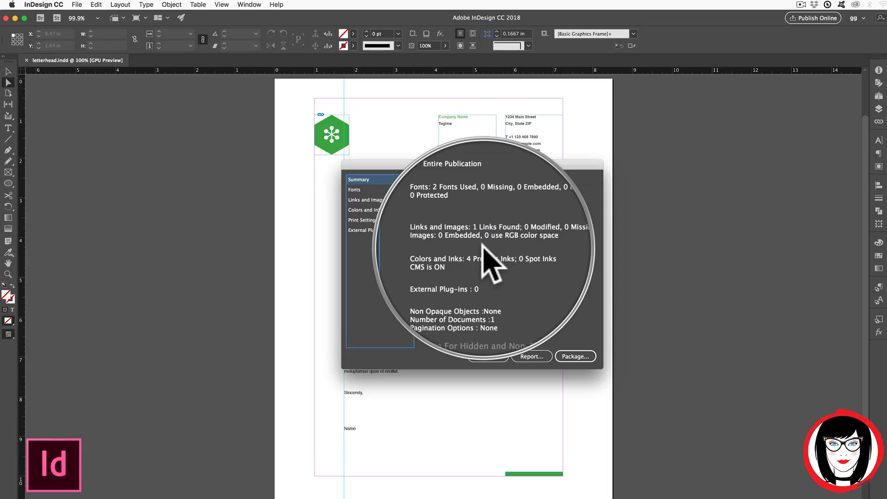
Review the Links and Images and Print Settings panes, then generate a packaging report
left_click(367, 199)
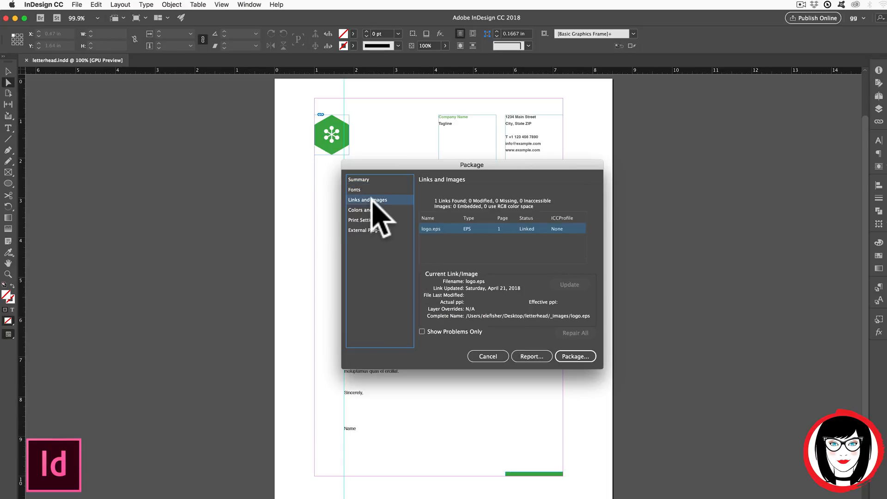
left_click(362, 220)
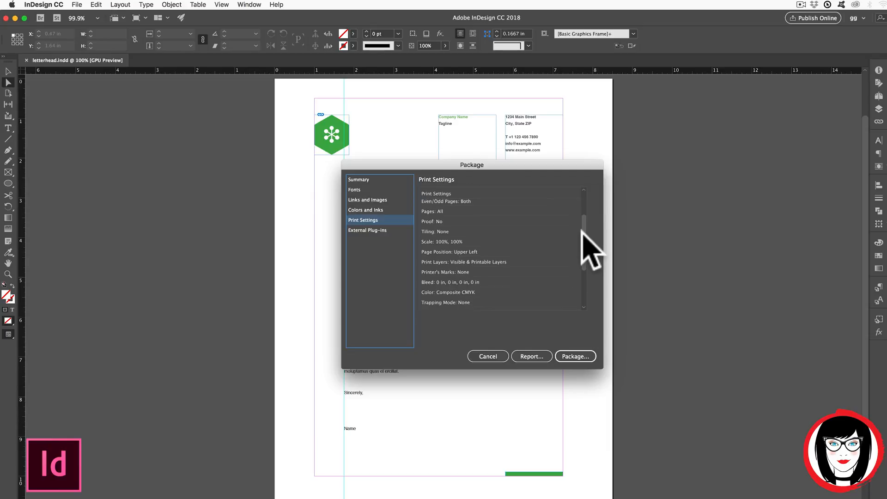
scroll("down", 3)
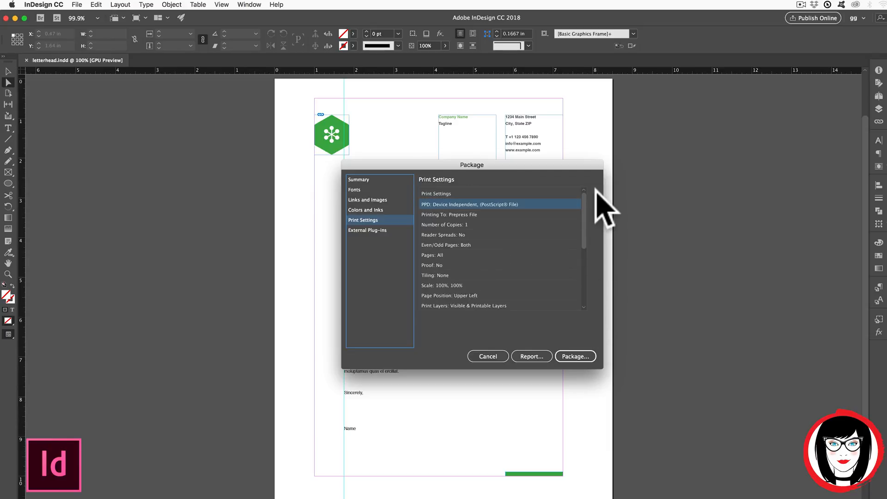
mouse_move(488, 357)
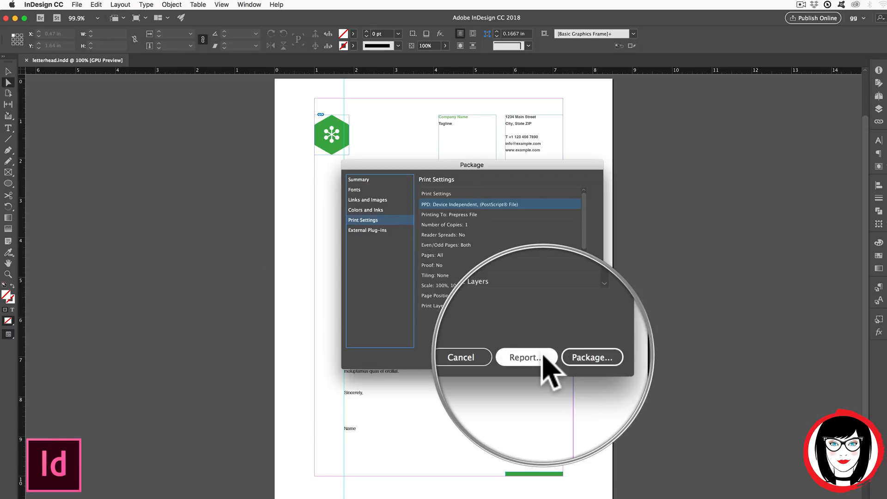
left_click(525, 357)
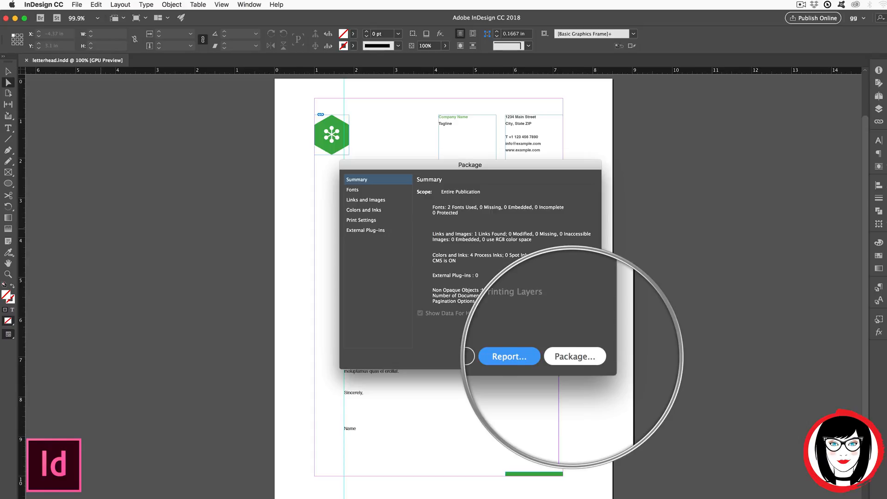
Begin the package and continue past the Printing Instructions form
left_click(508, 357)
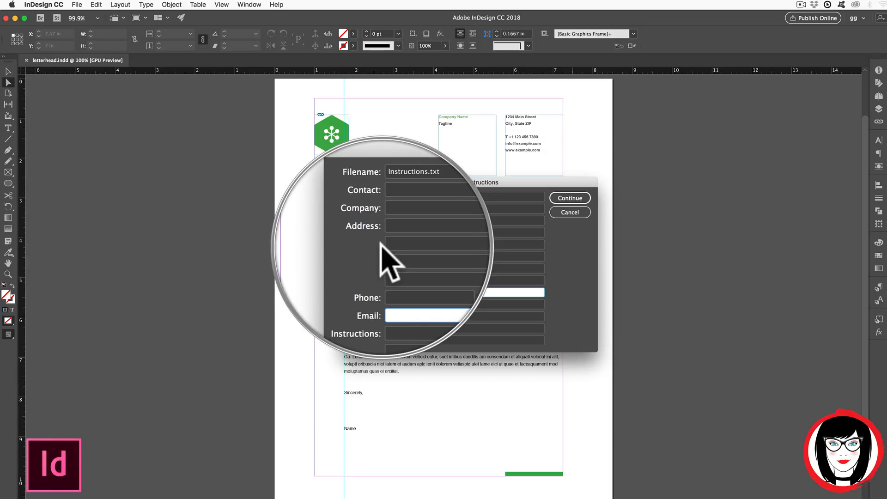
left_click(430, 316)
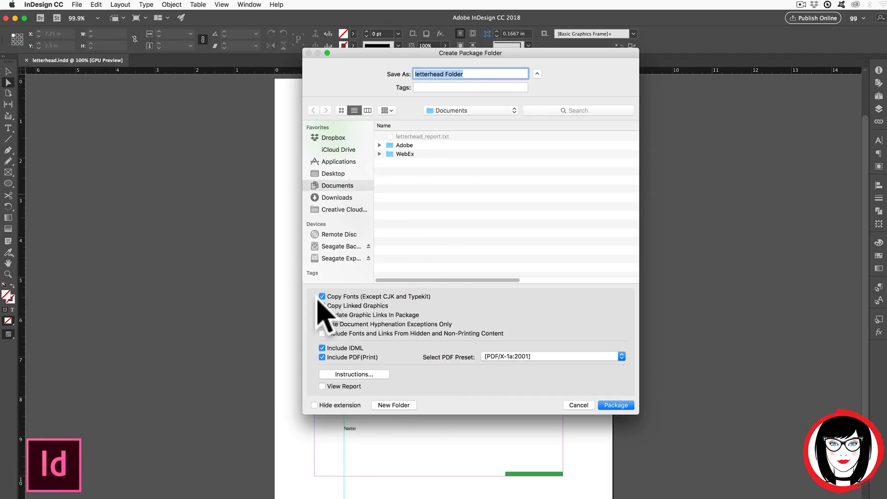
Create the package folder in Documents with fonts, links, IDML and a PDF/X-1a:2001 PDF
left_click(322, 296)
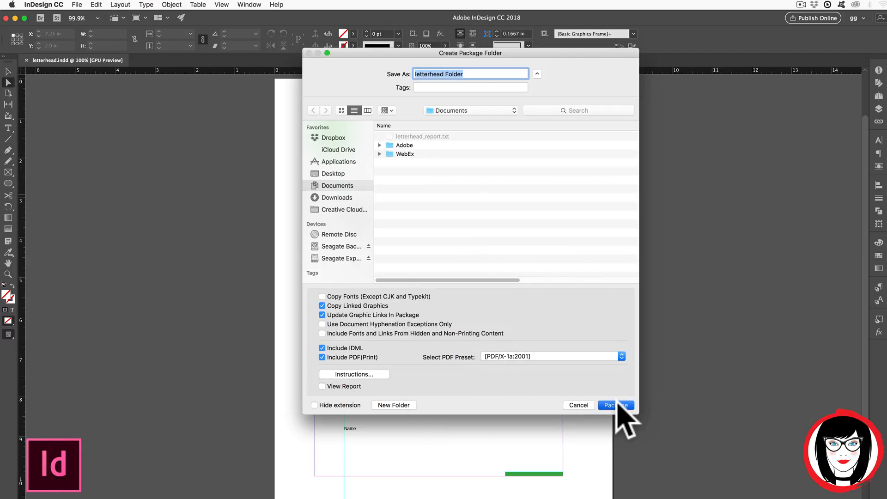
left_click(614, 404)
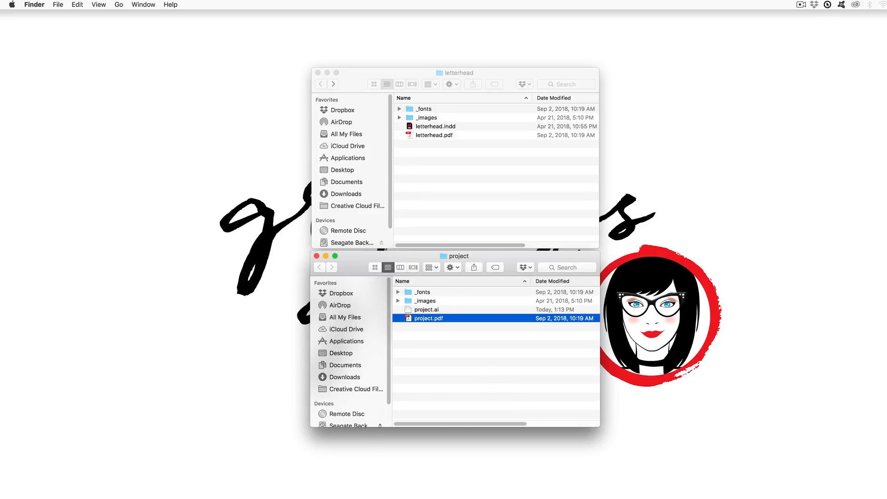
Select project.ai in the project folder to compare its packaged files with the letterhead folder
left_click(426, 309)
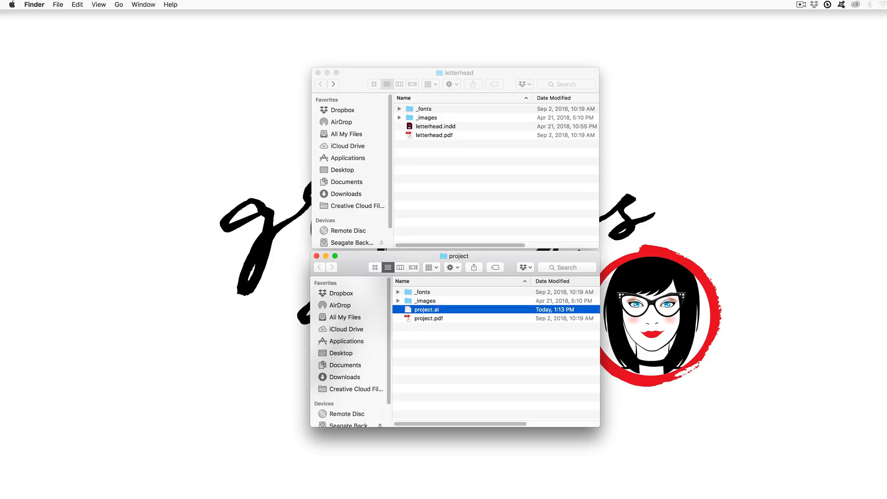